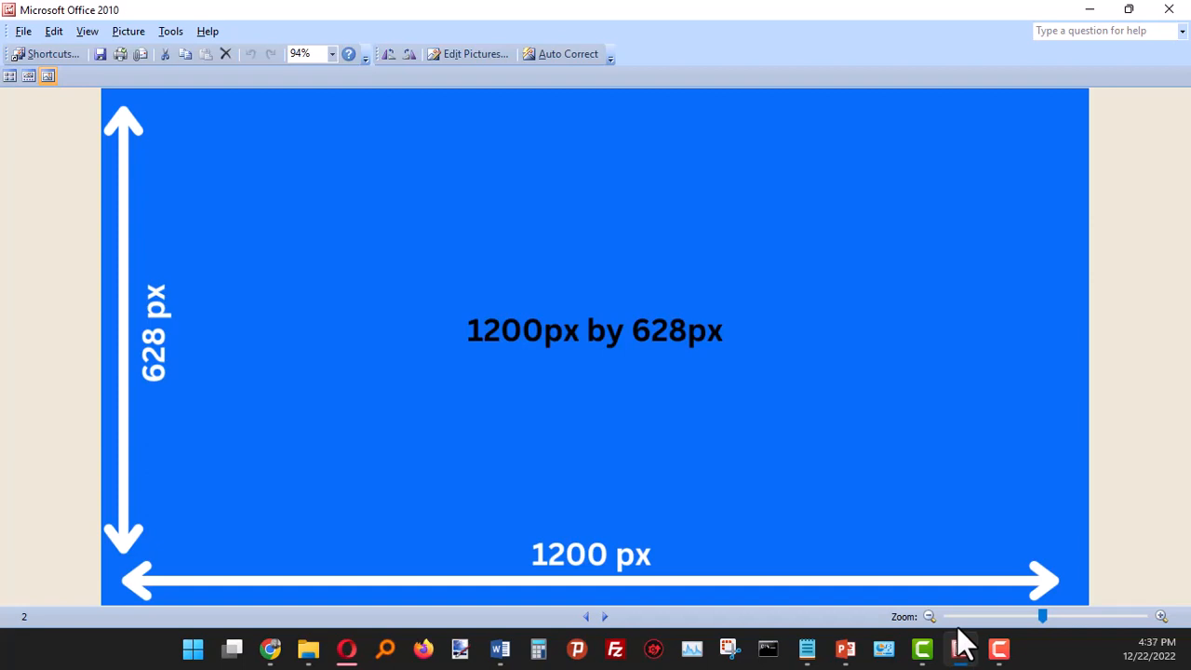
pyautogui.moveTo(968, 633)
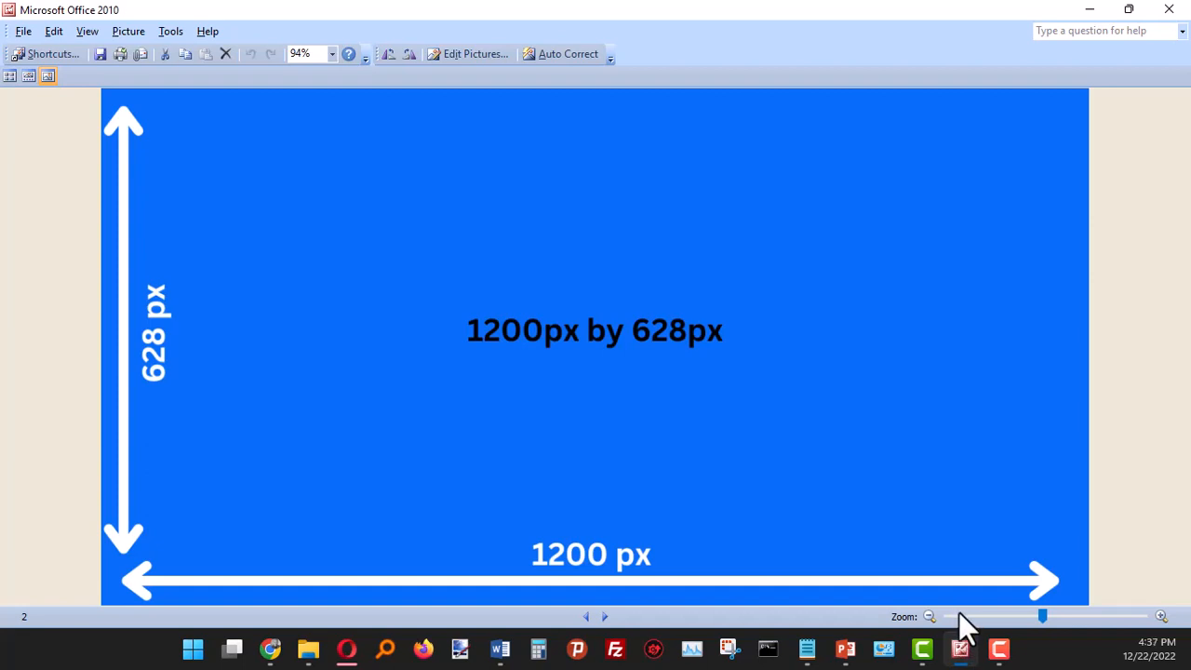
pyautogui.moveTo(462, 330)
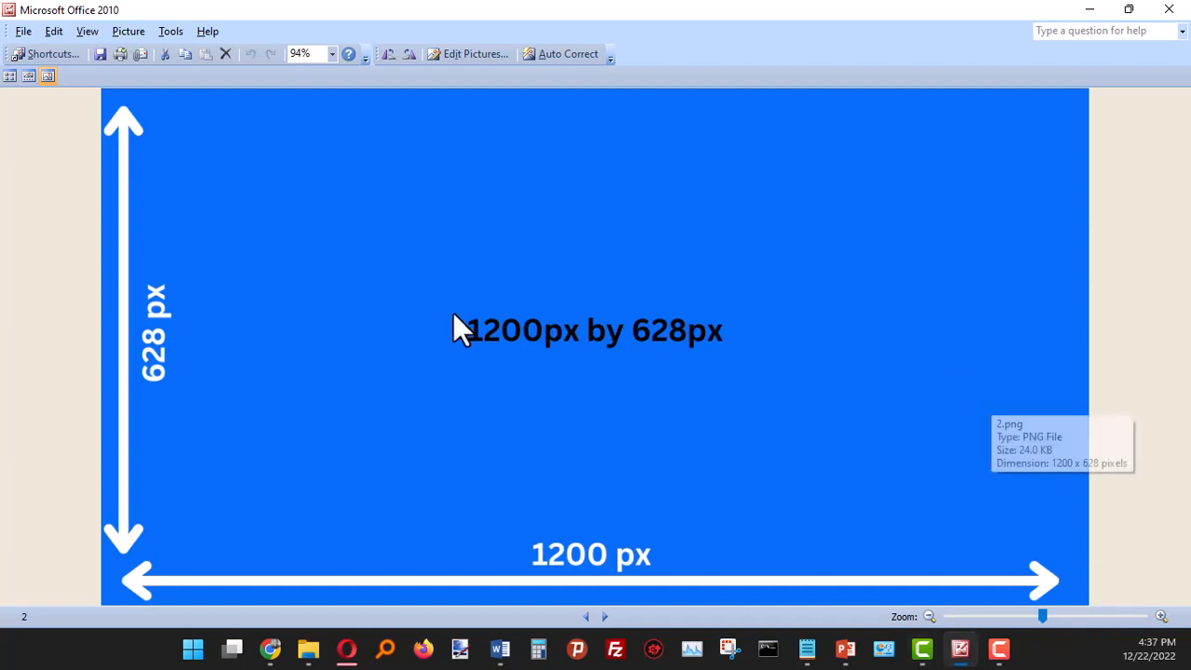
pyautogui.moveTo(414, 349)
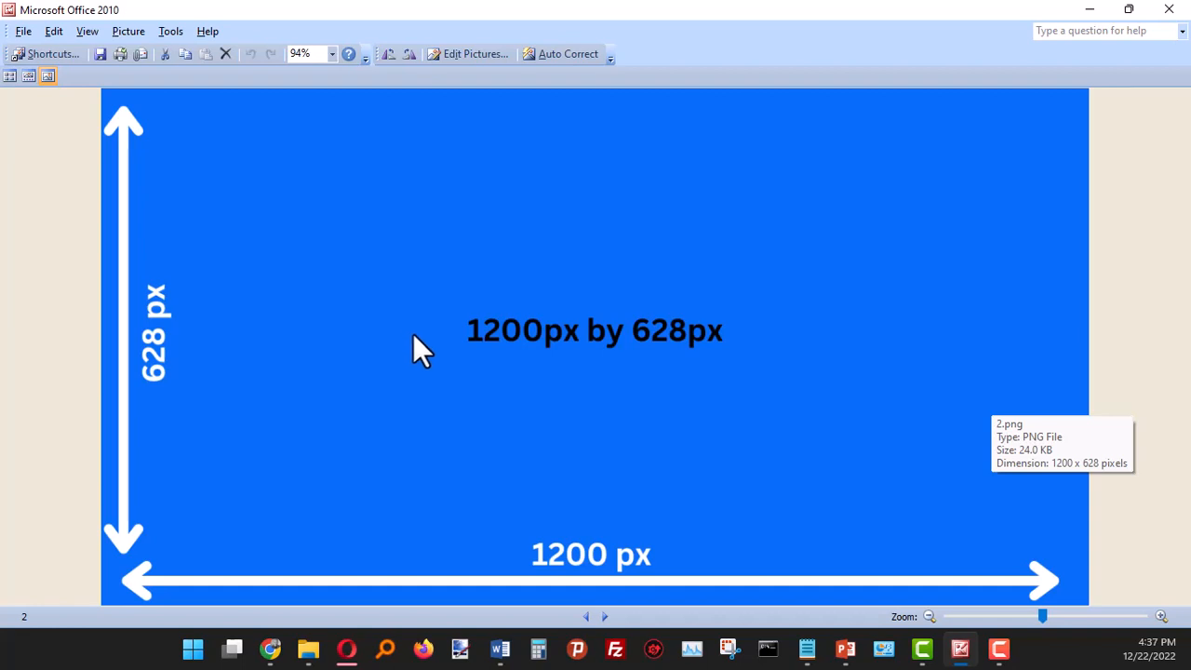
pyautogui.moveTo(479, 572)
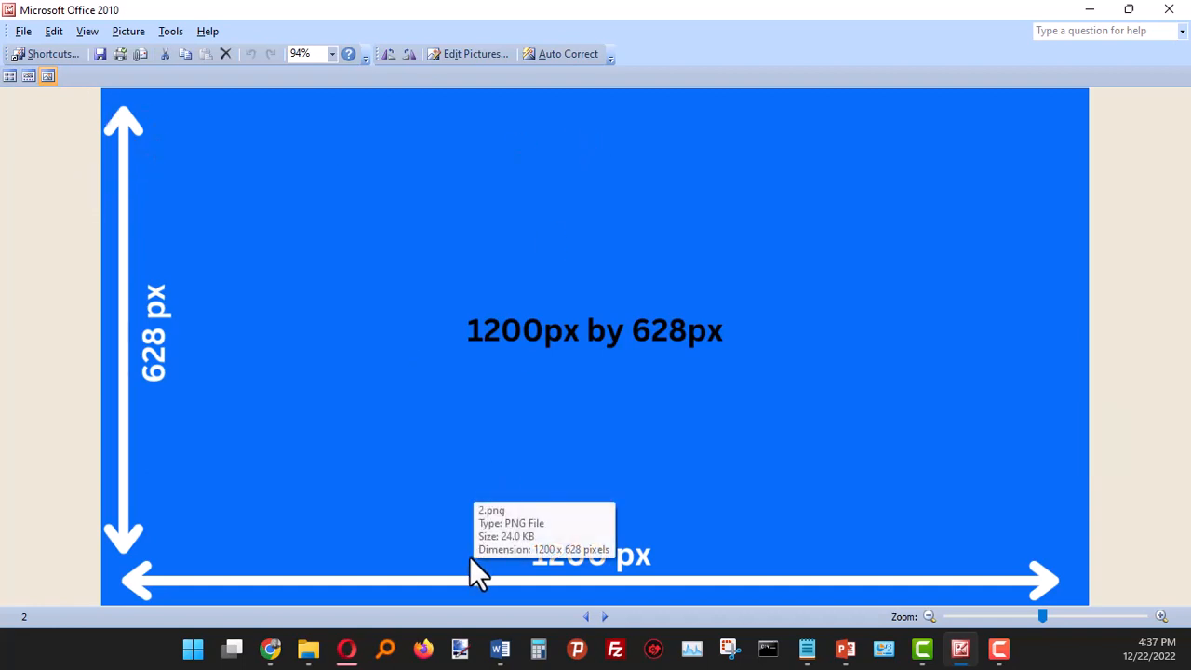
pyautogui.moveTo(144, 577)
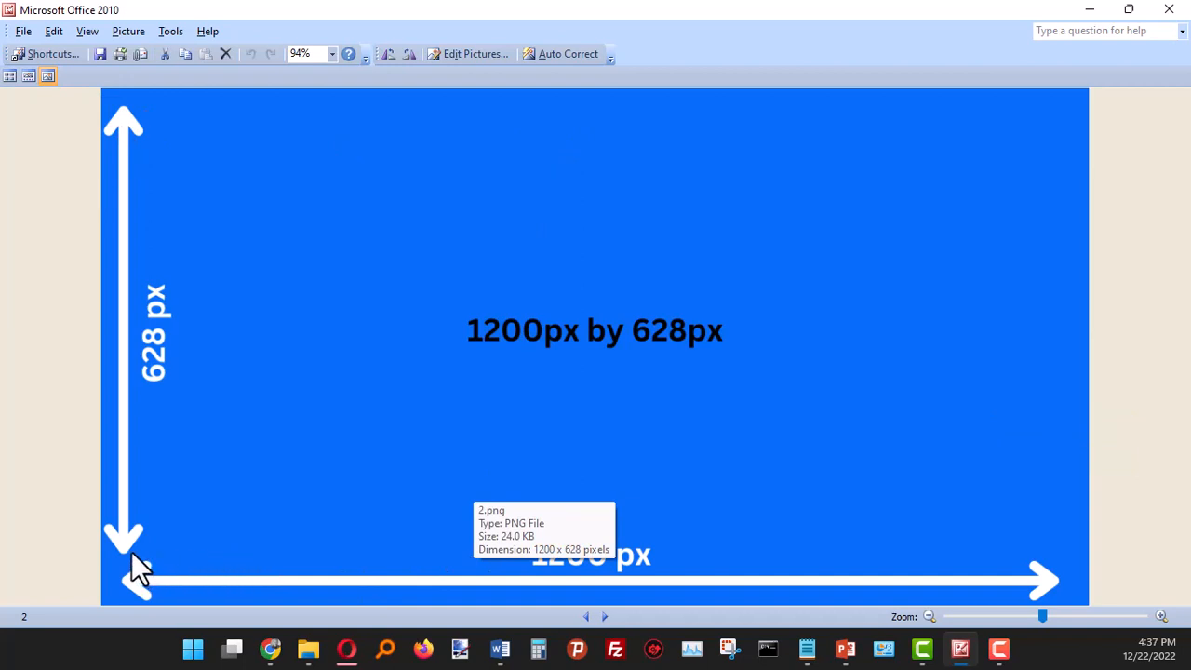
pyautogui.moveTo(1084, 51)
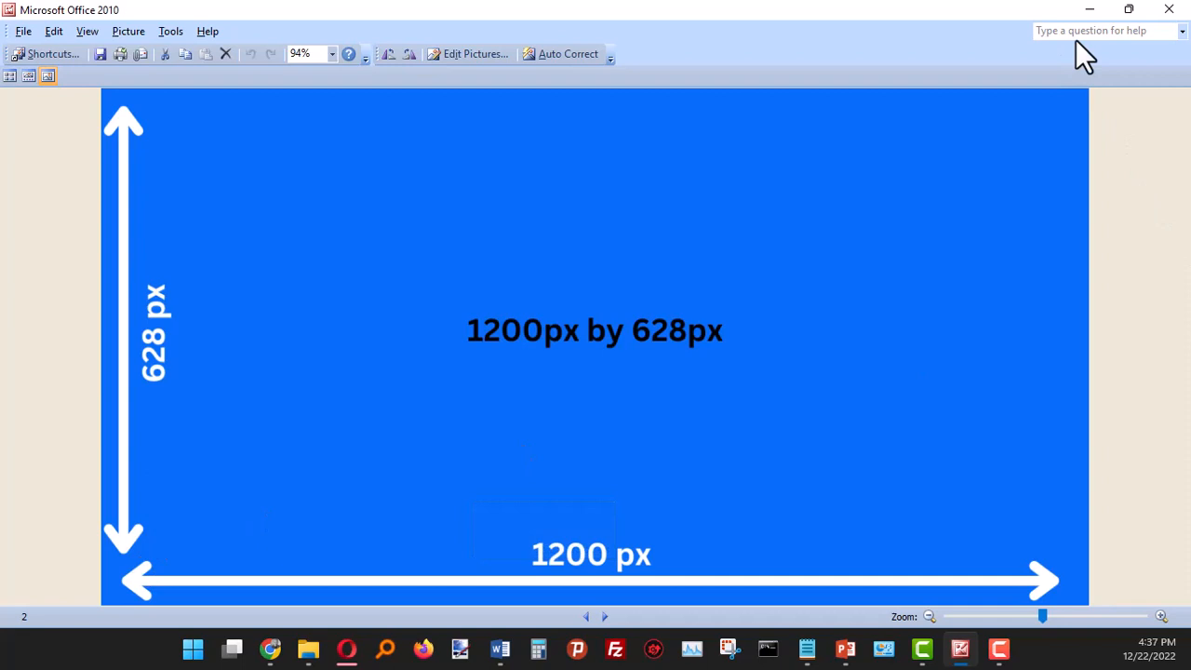
pyautogui.moveTo(1093, 18)
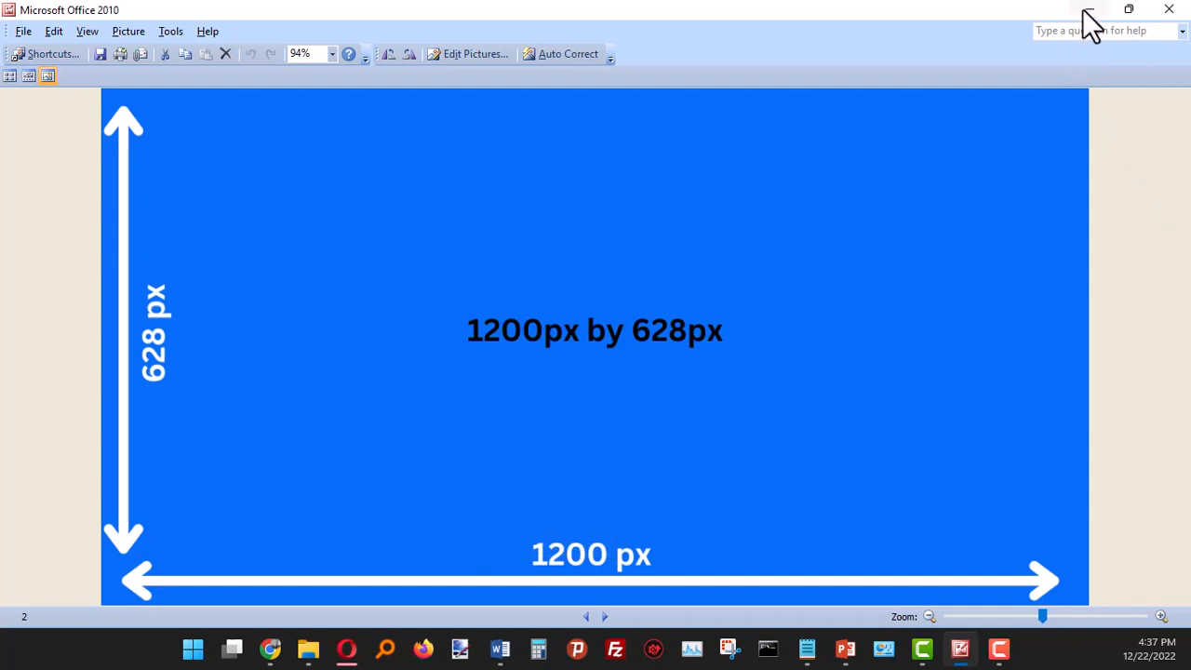
pyautogui.moveTo(1091, 21)
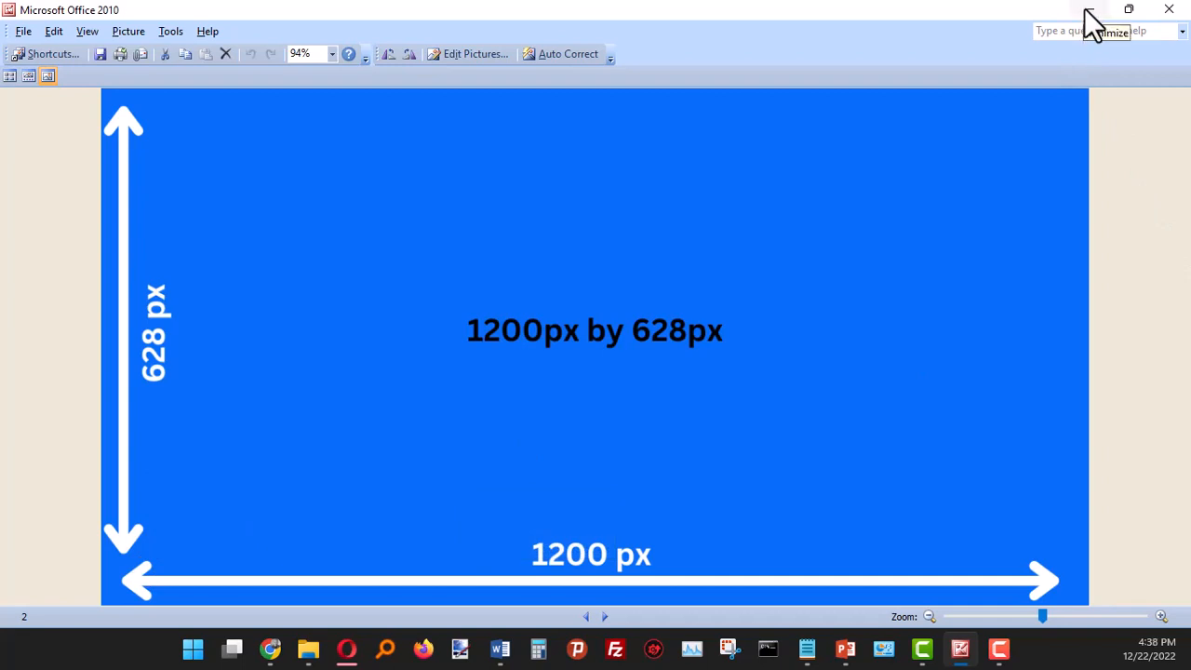
pyautogui.moveTo(1103, 23)
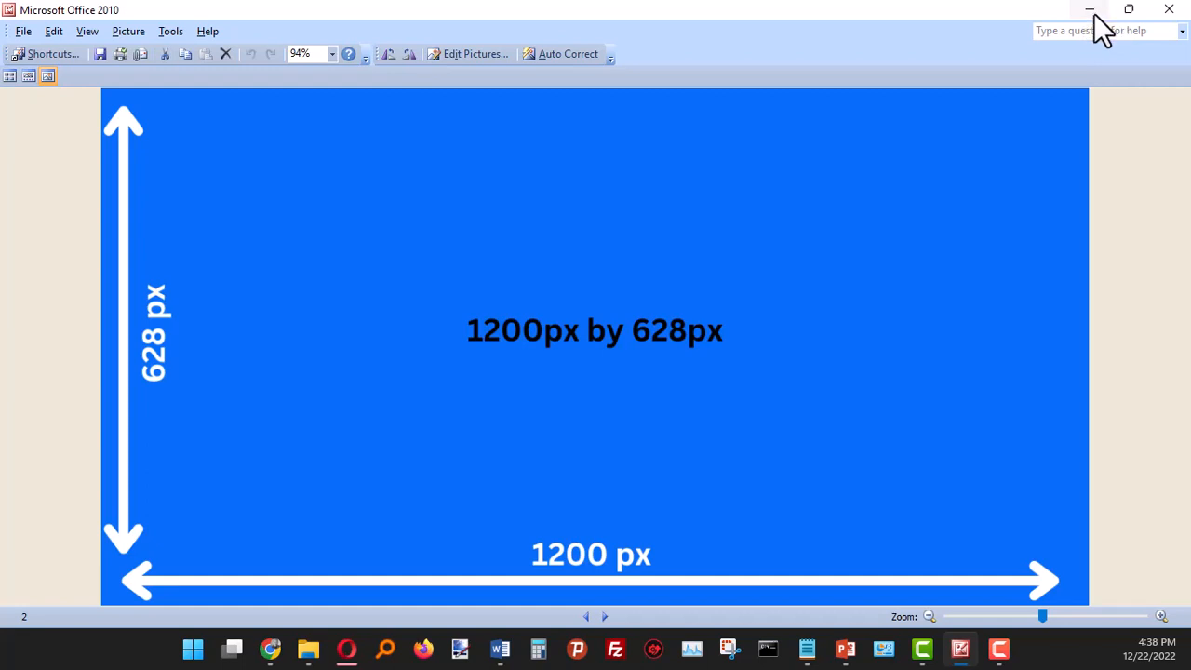
pyautogui.moveTo(482, 507)
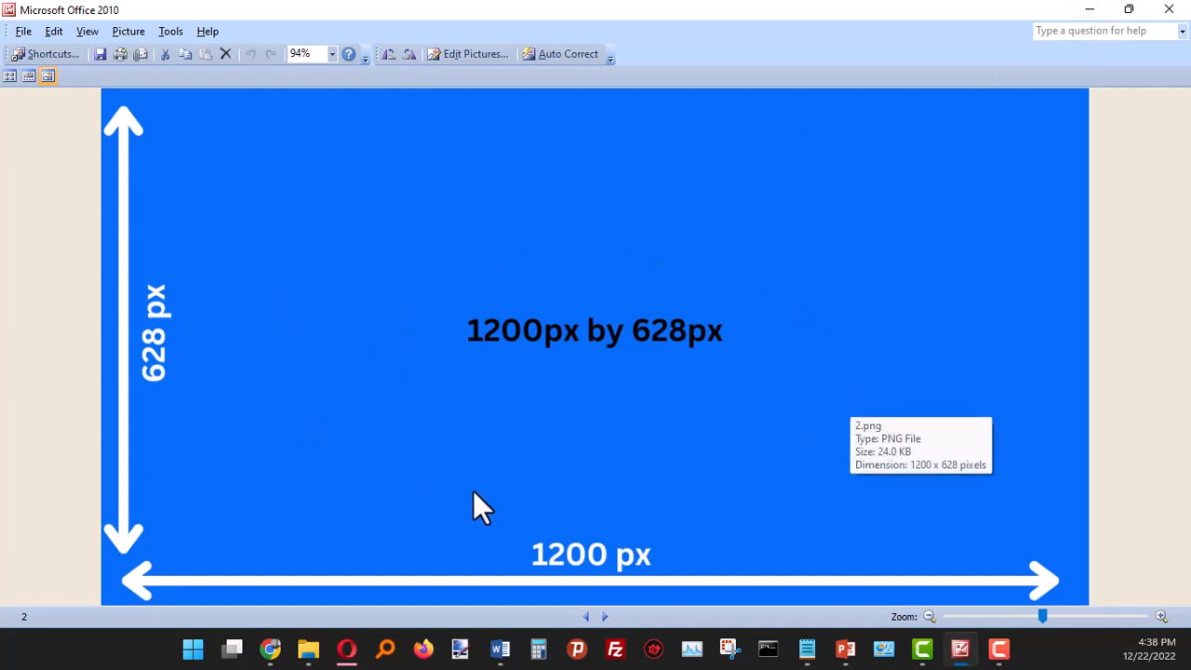
pyautogui.moveTo(477, 307)
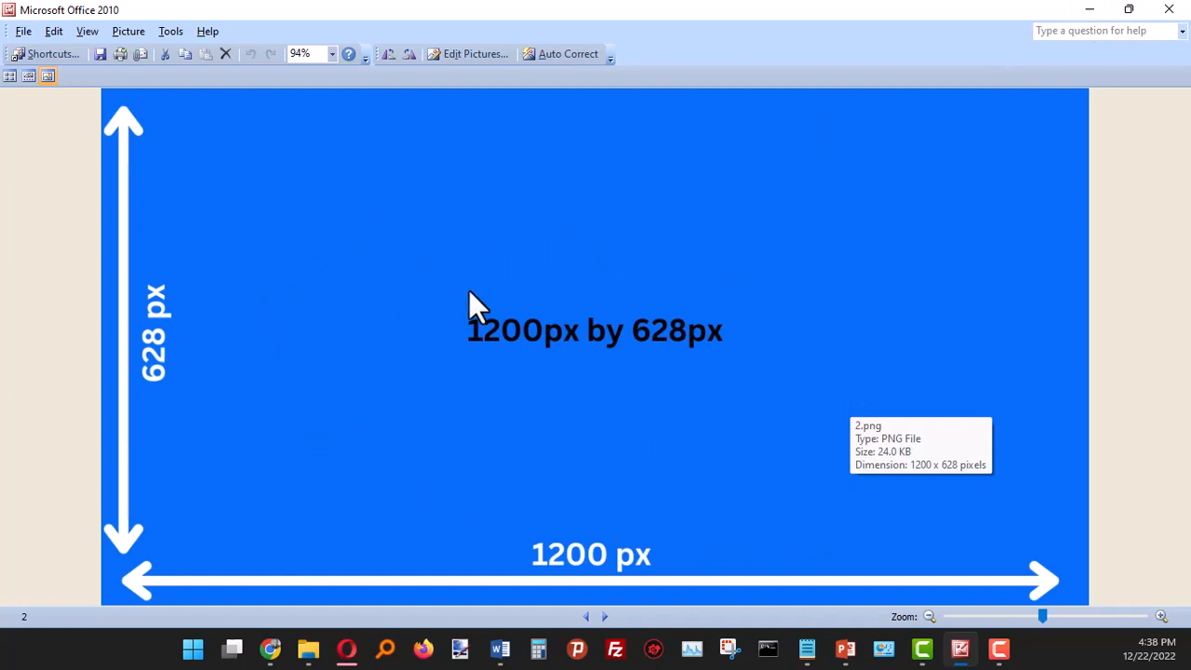
pyautogui.moveTo(1132, 203)
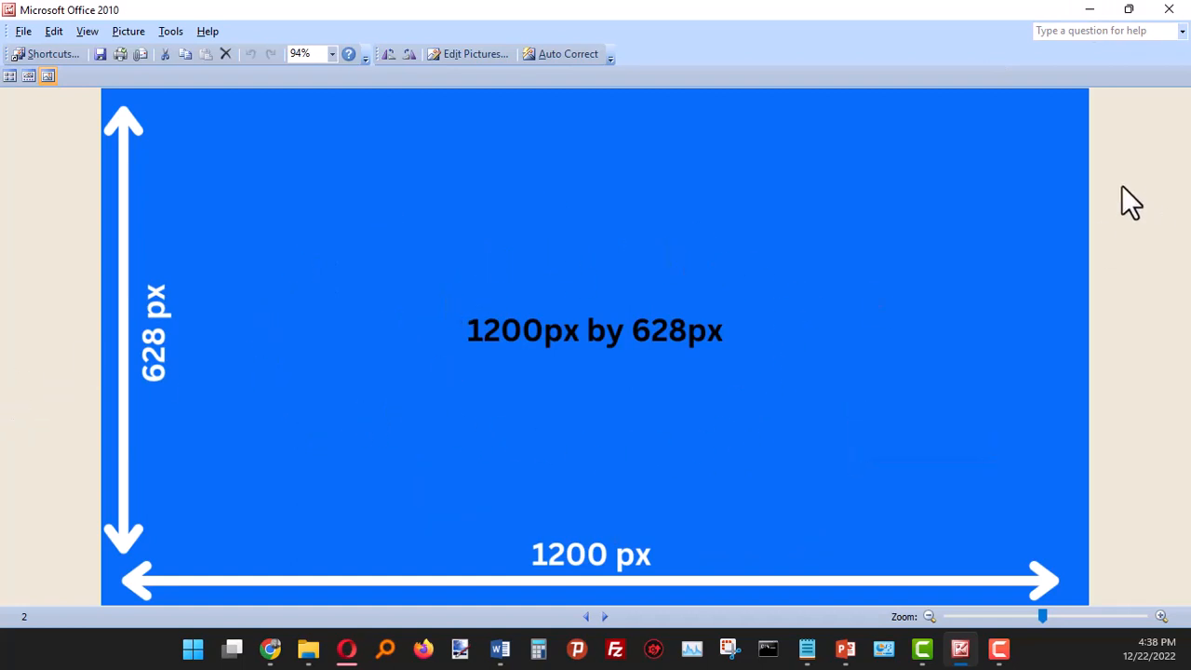